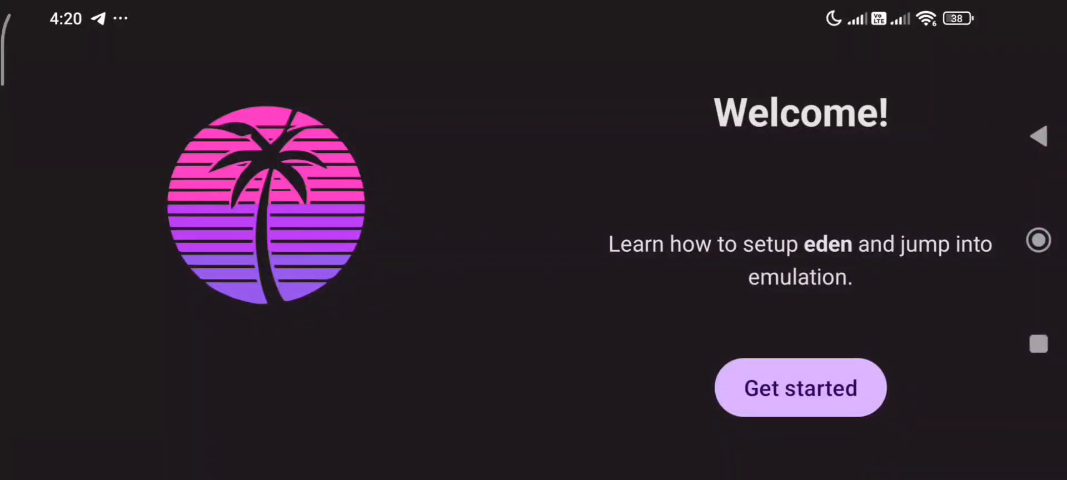
Get started, pass the Notifications step, and select the prod.keys file from recent files.
click(800, 388)
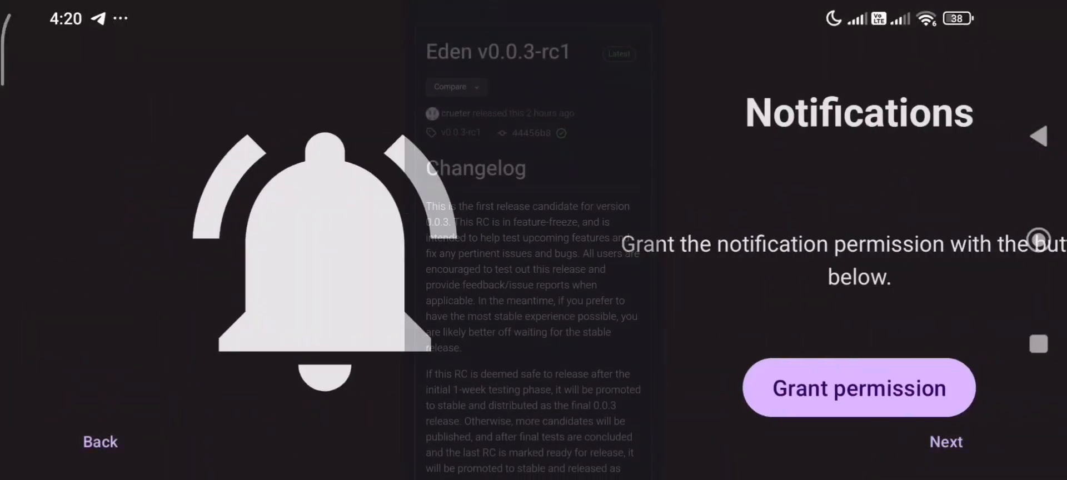
click(858, 388)
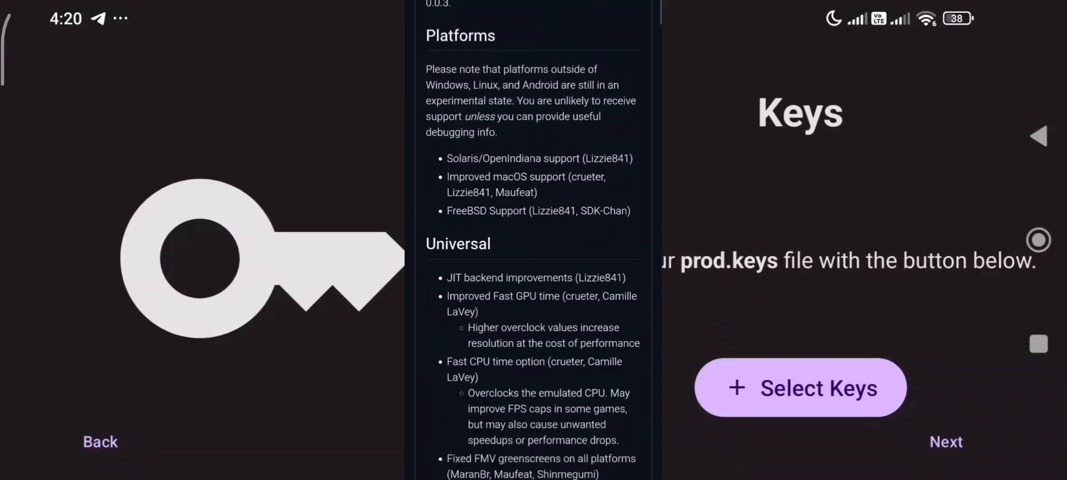
click(799, 388)
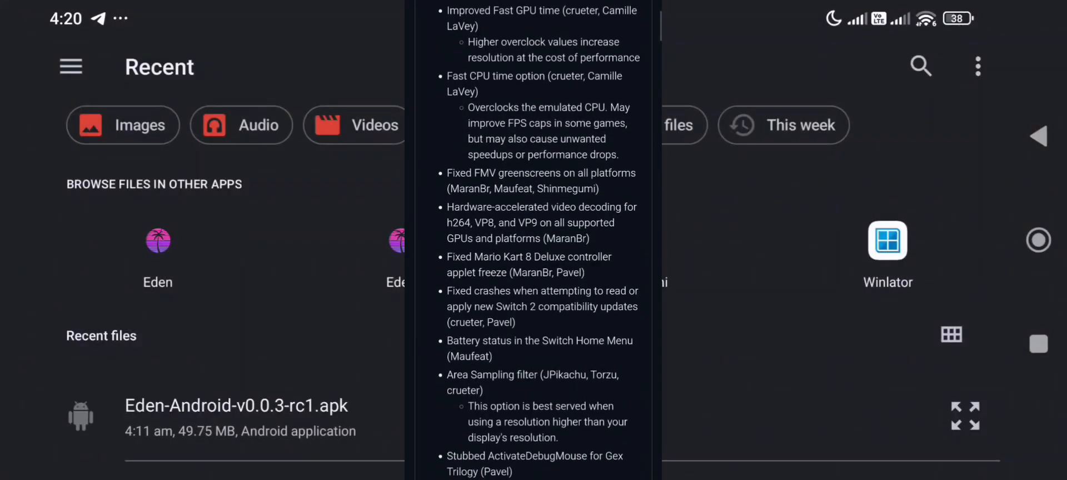
scroll(down, 3)
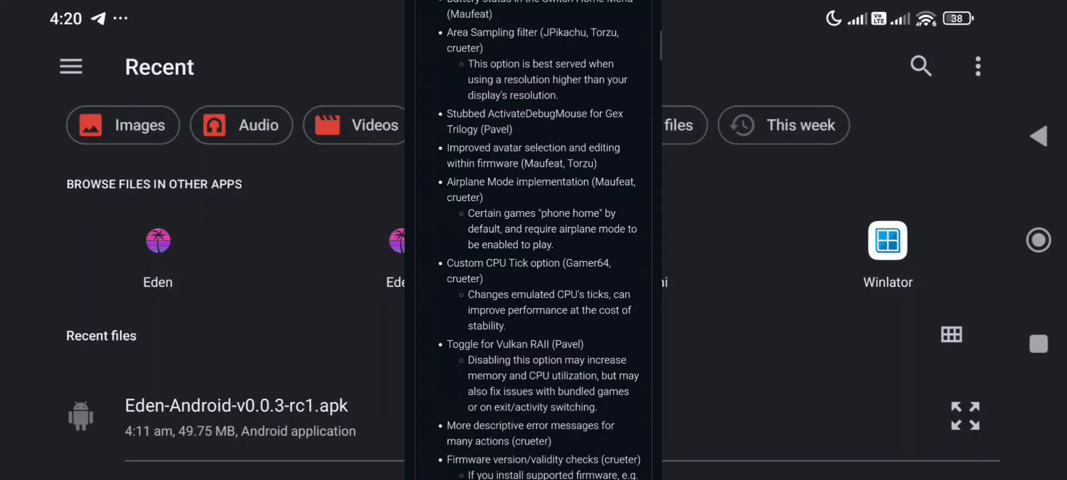
click(71, 67)
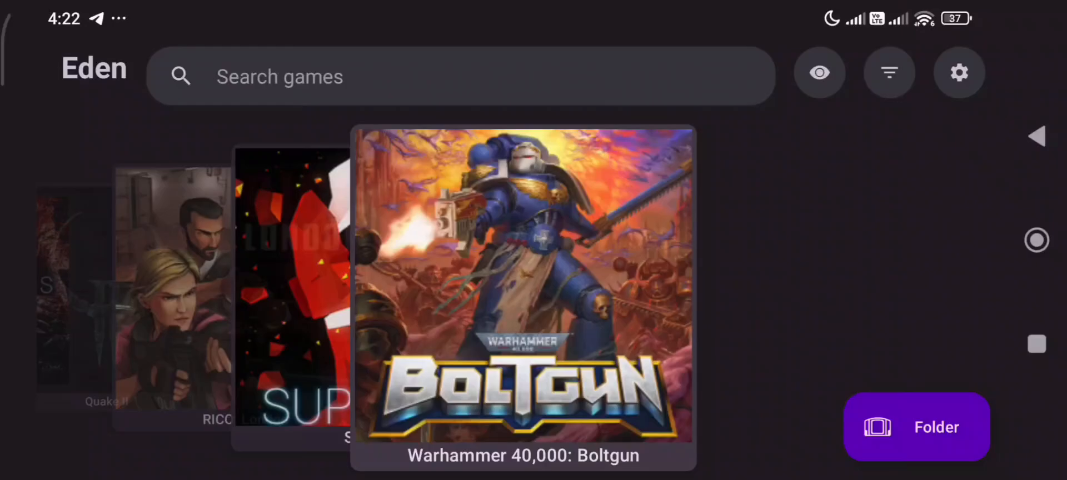
Swipe the game carousel from Warhammer 40,000: Boltgun to BioShock Remastered.
scroll(left, 3)
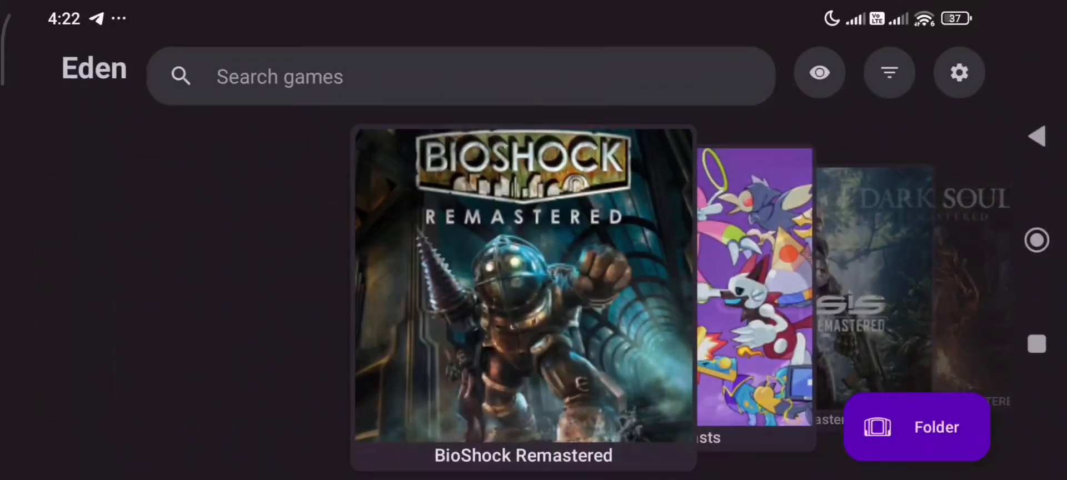
scroll(left, 3)
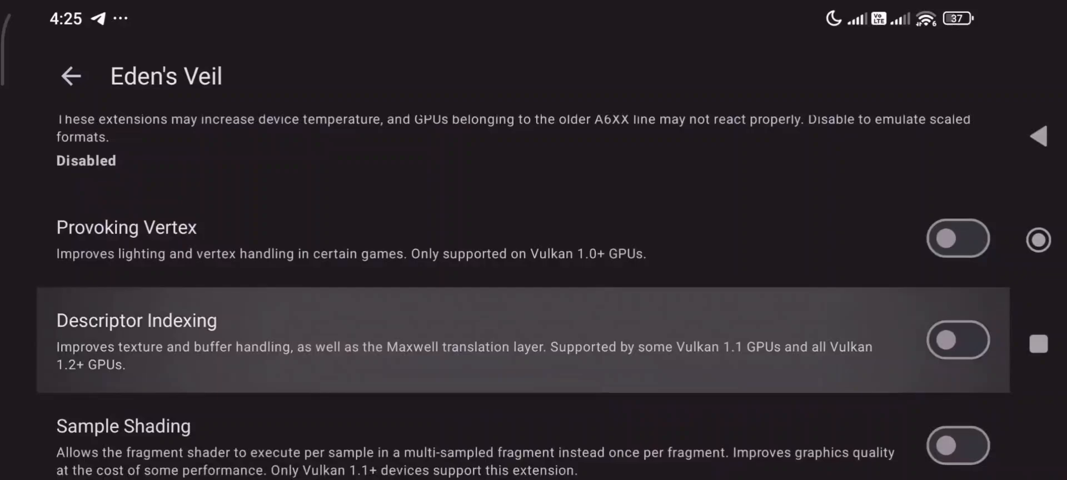
Scroll through the Eden's Veil Vulkan extension and Renderer options such as Provoking Vertex and Sample Shading.
scroll(down, 3)
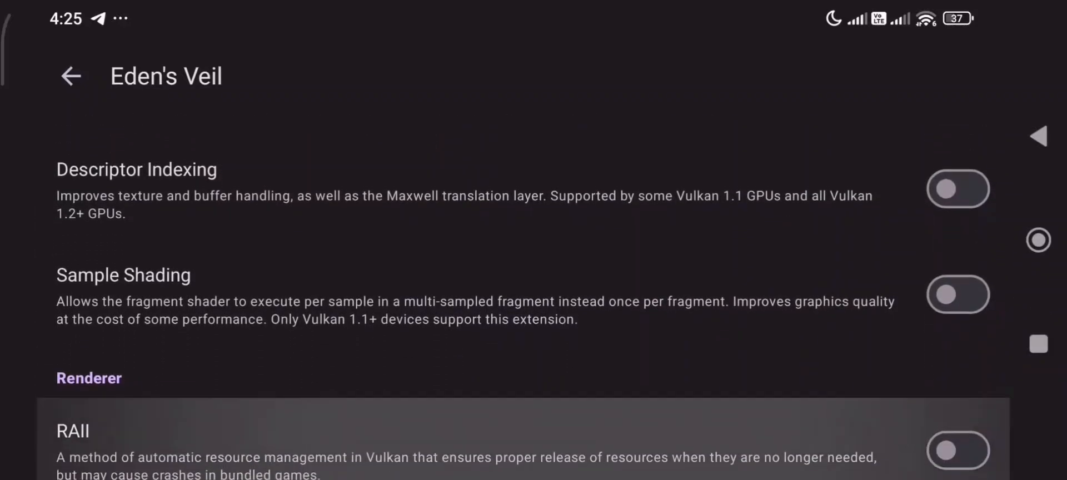
scroll(up, 3)
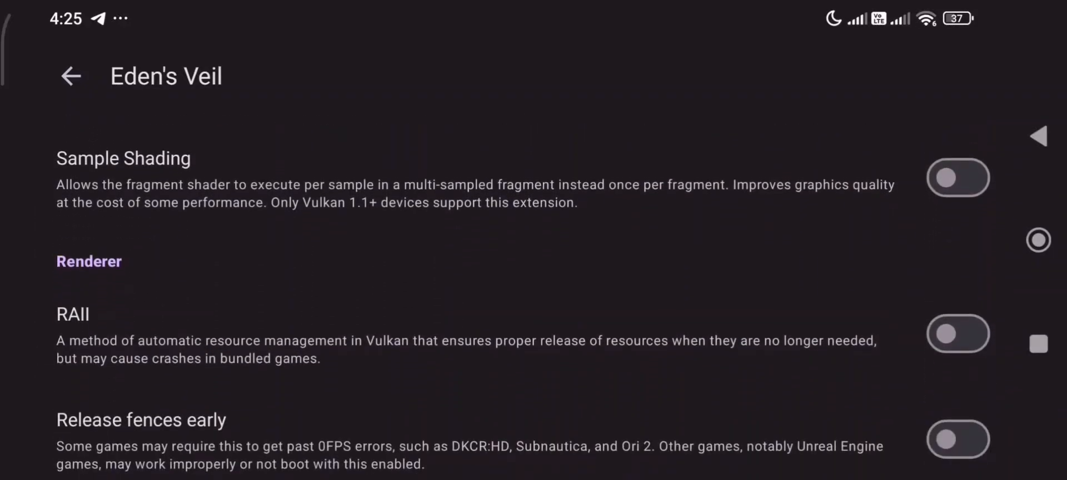
scroll(down, 3)
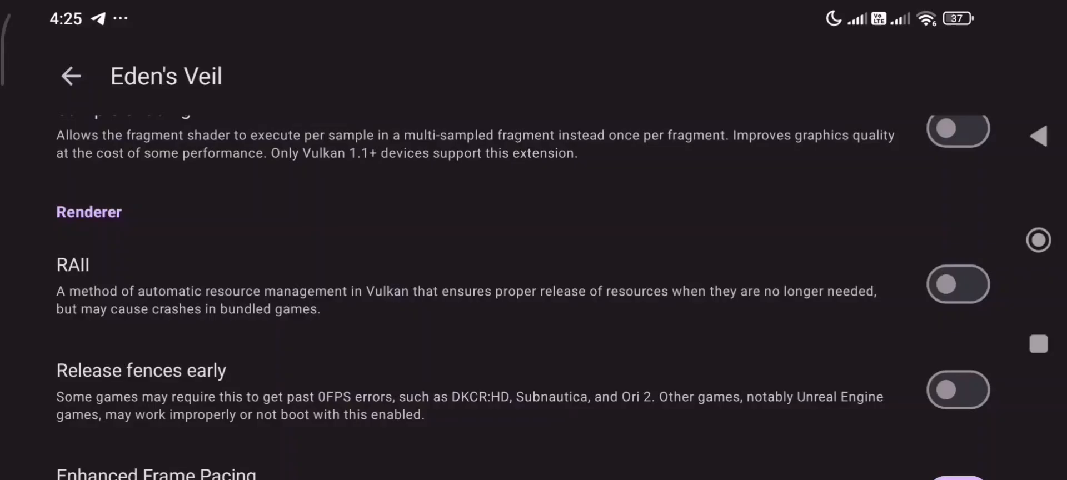
scroll(up, 3)
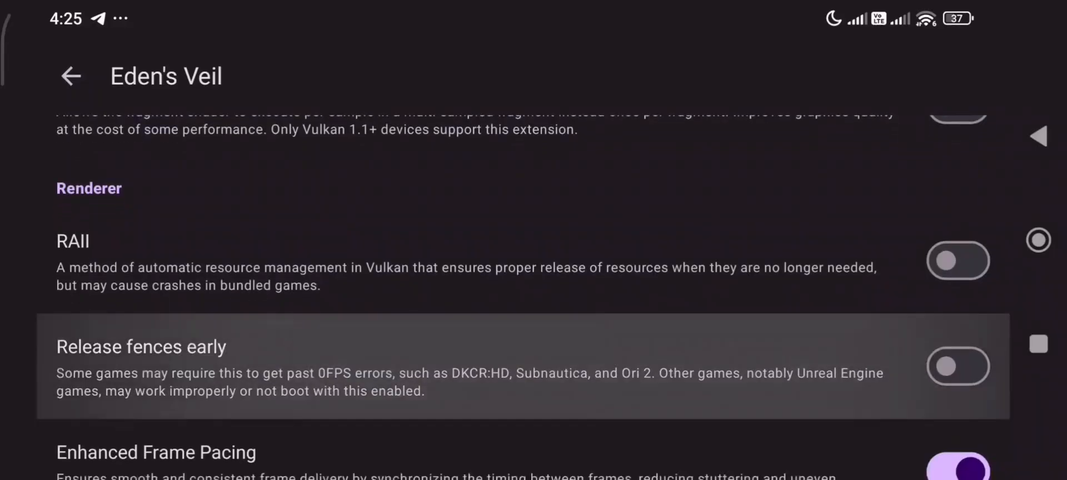
scroll(up, 3)
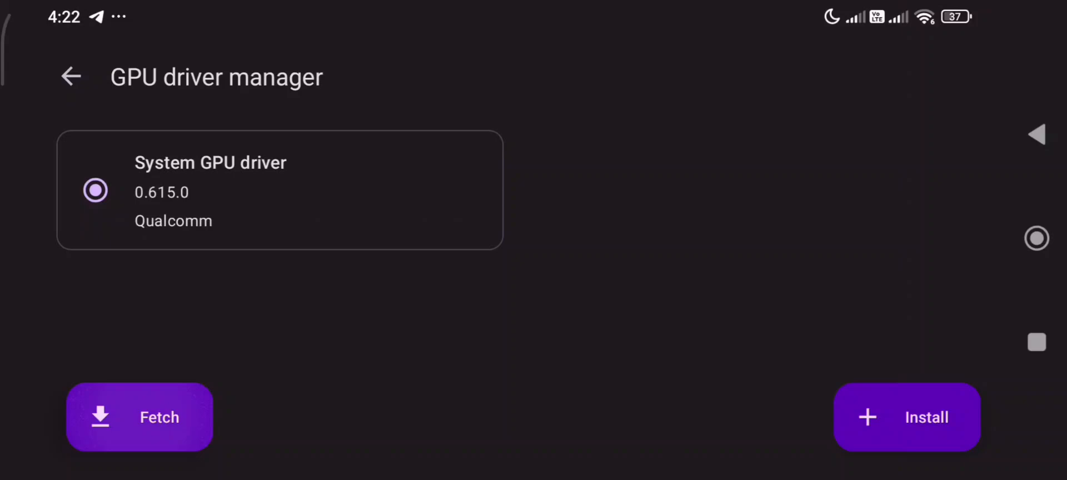
Fetch GPU drivers for the Adreno 730, showing the recommended Mr. Purple T21 and driver packs.
click(140, 417)
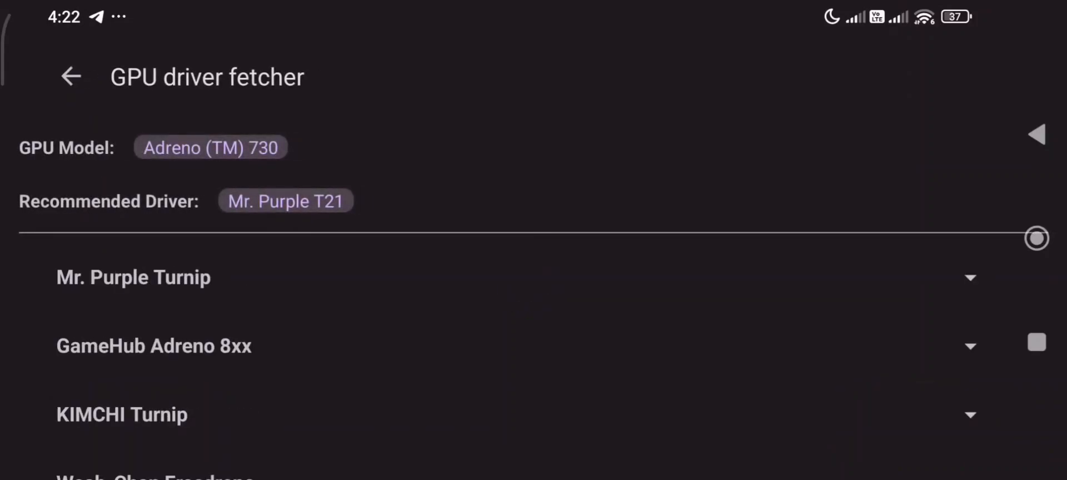
scroll(up, 3)
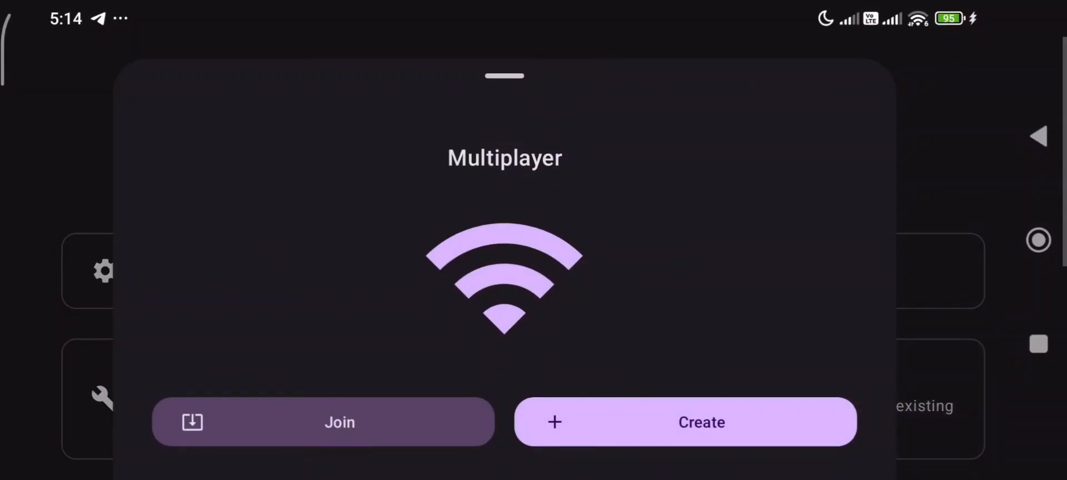
Create a multiplayer room form with username Eden45 and 8 max players, view Player 1 controls, and return to the library.
click(685, 421)
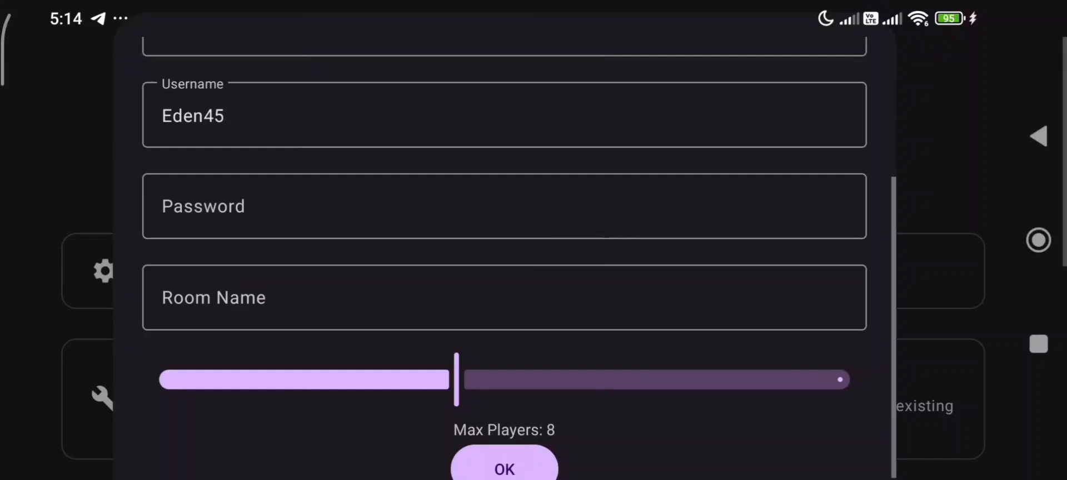
scroll(up, 3)
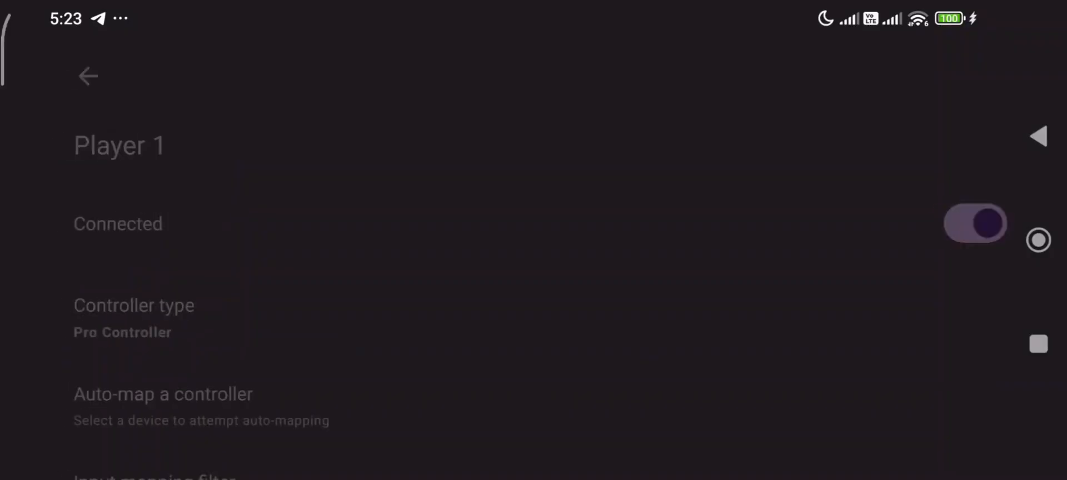
click(87, 76)
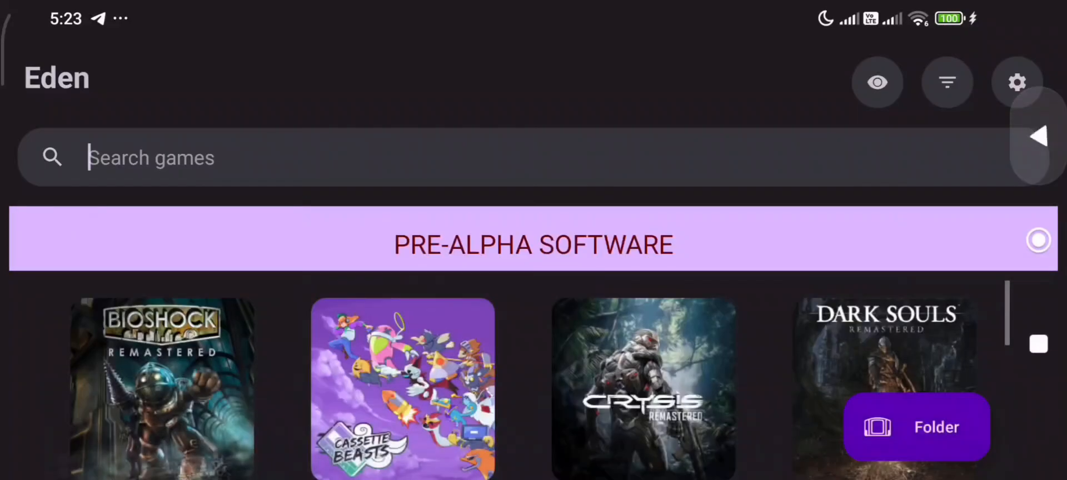
View Theme and color settings showing Default theme, Follow System mode and Green colour.
click(1016, 82)
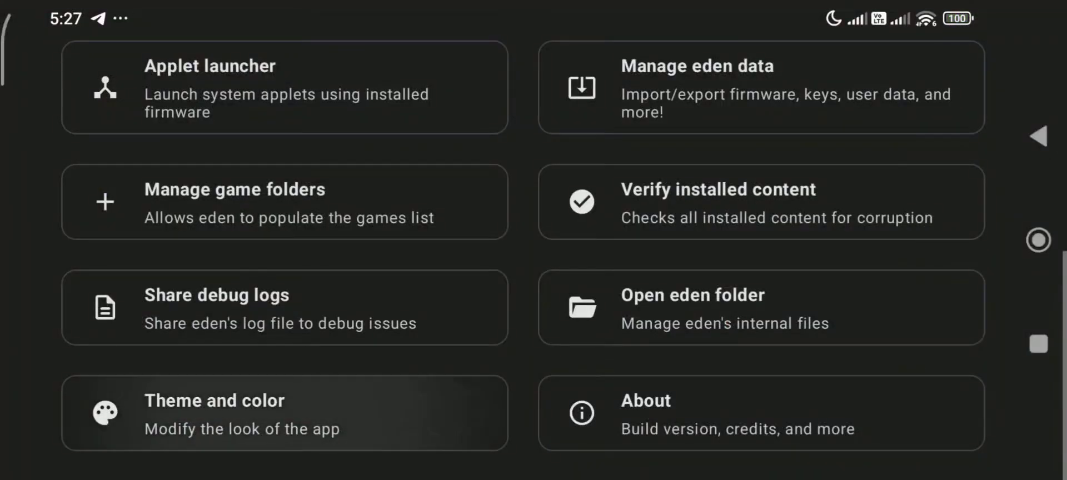
click(283, 412)
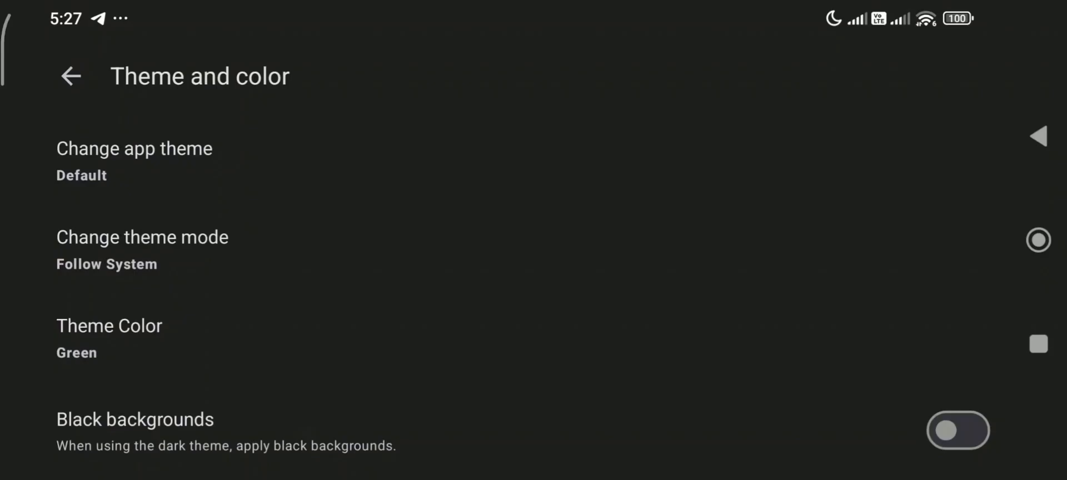
click(957, 430)
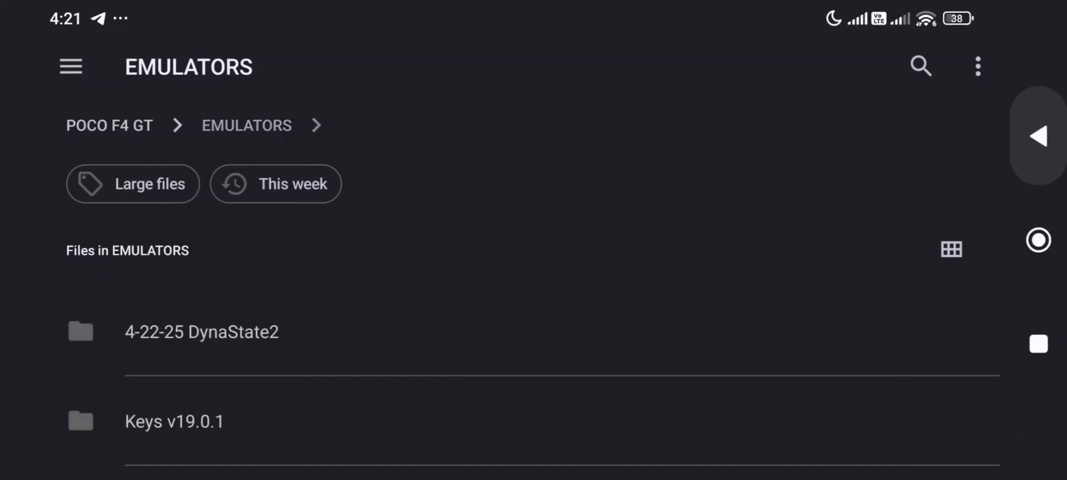
View prod.keys and title.keys inside ProdKeys.net-v20.0.1, then browse EMULATORS down to the Firmware zip archives.
click(109, 126)
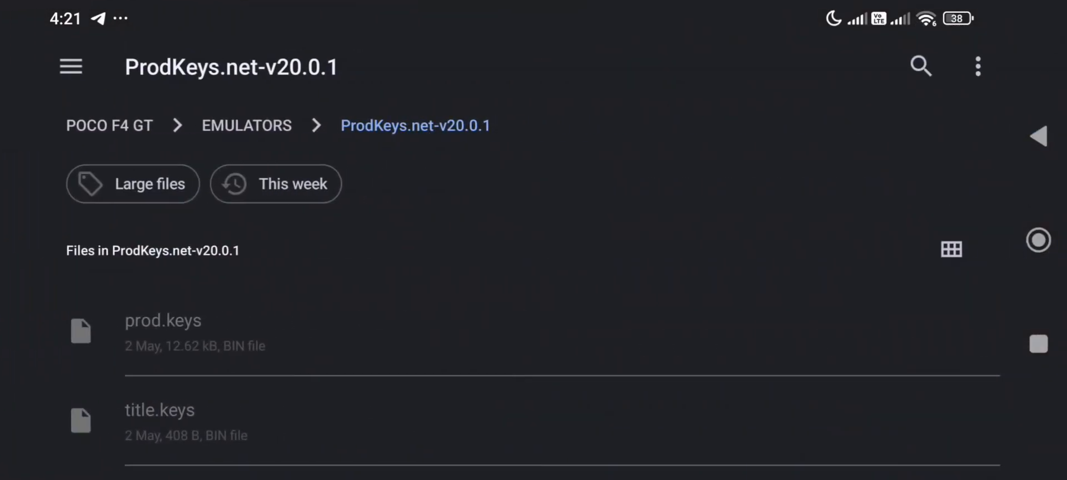
click(246, 126)
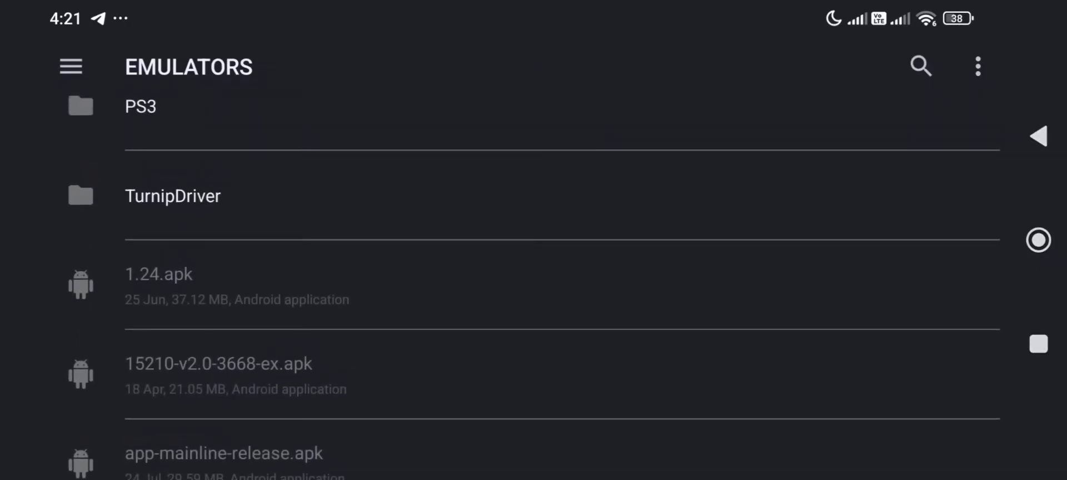
scroll(up, 3)
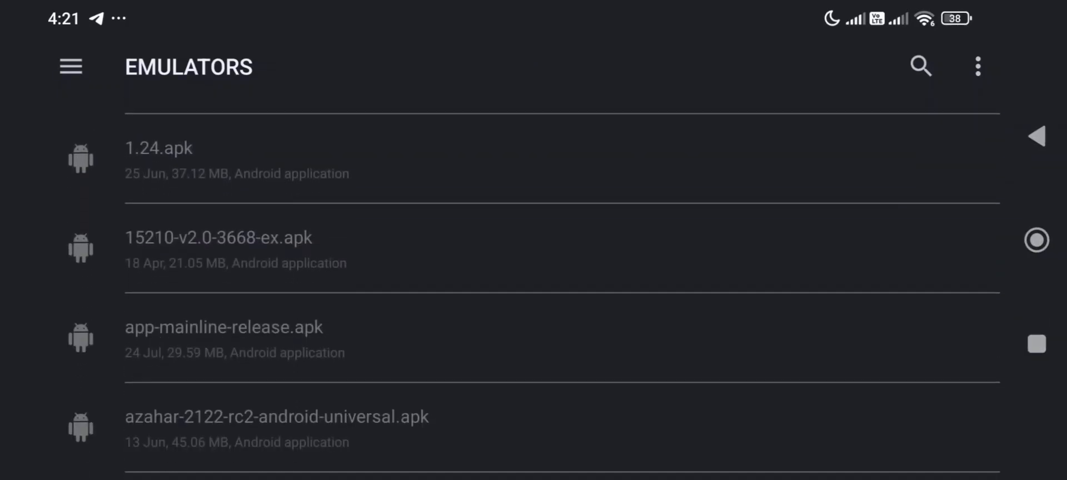
scroll(down, 3)
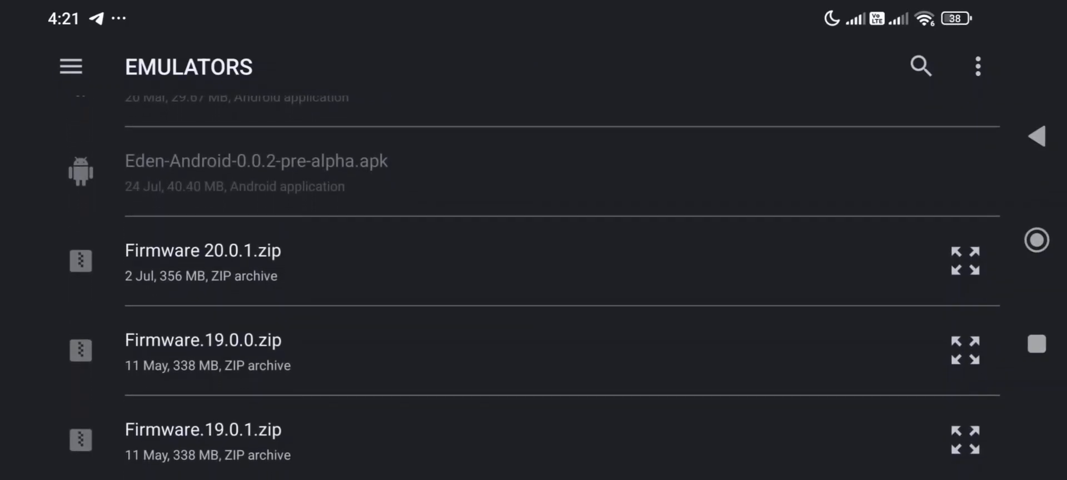